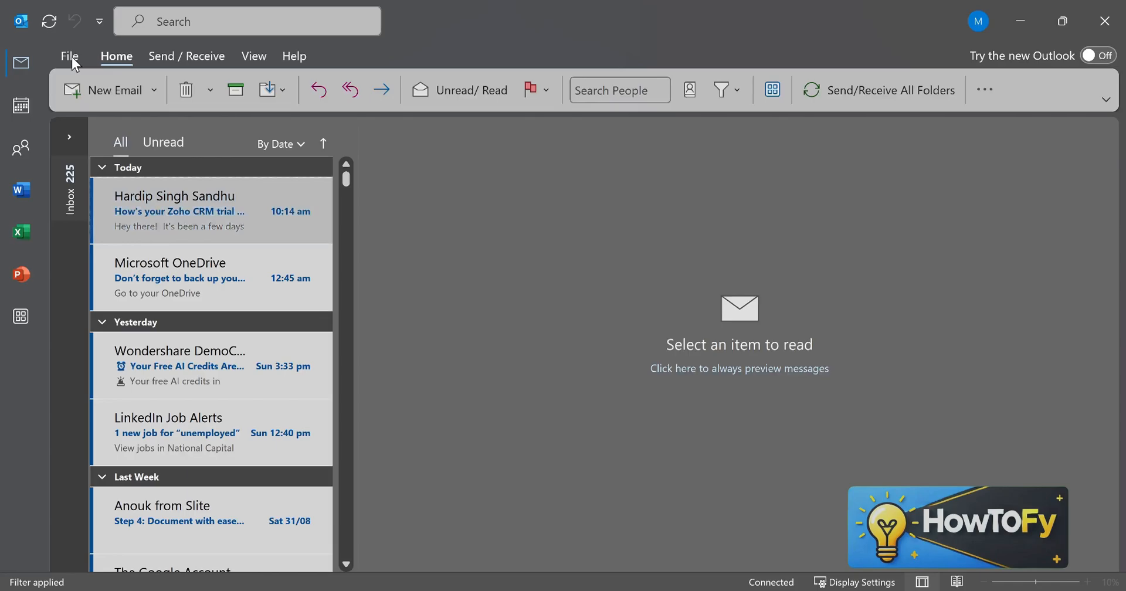
- Reach Outlook Options through the File backstage view
left_click(69, 56)
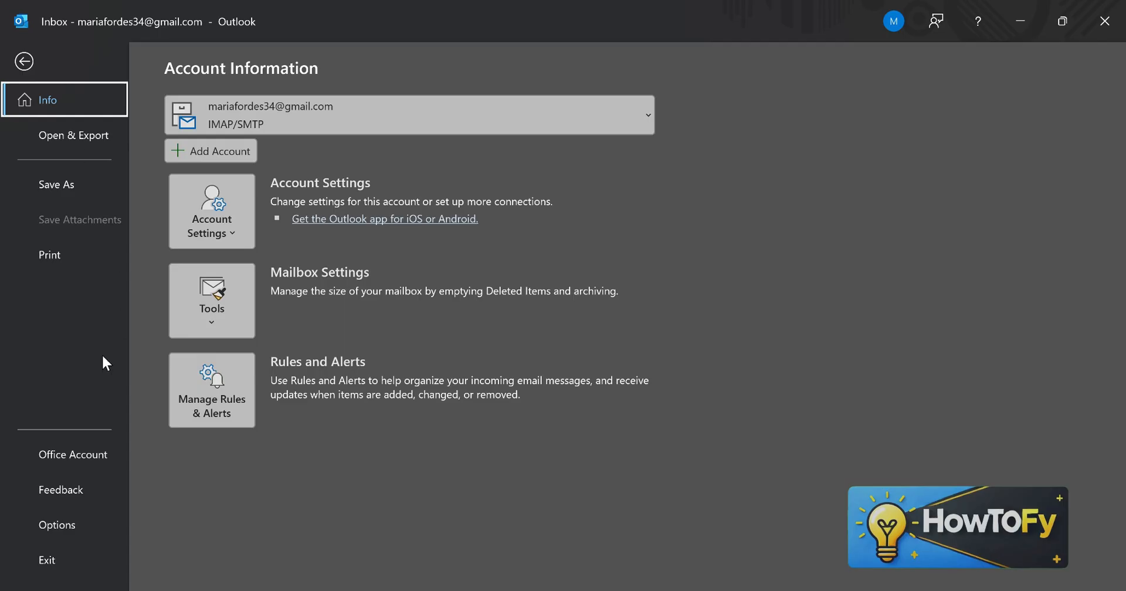
left_click(56, 524)
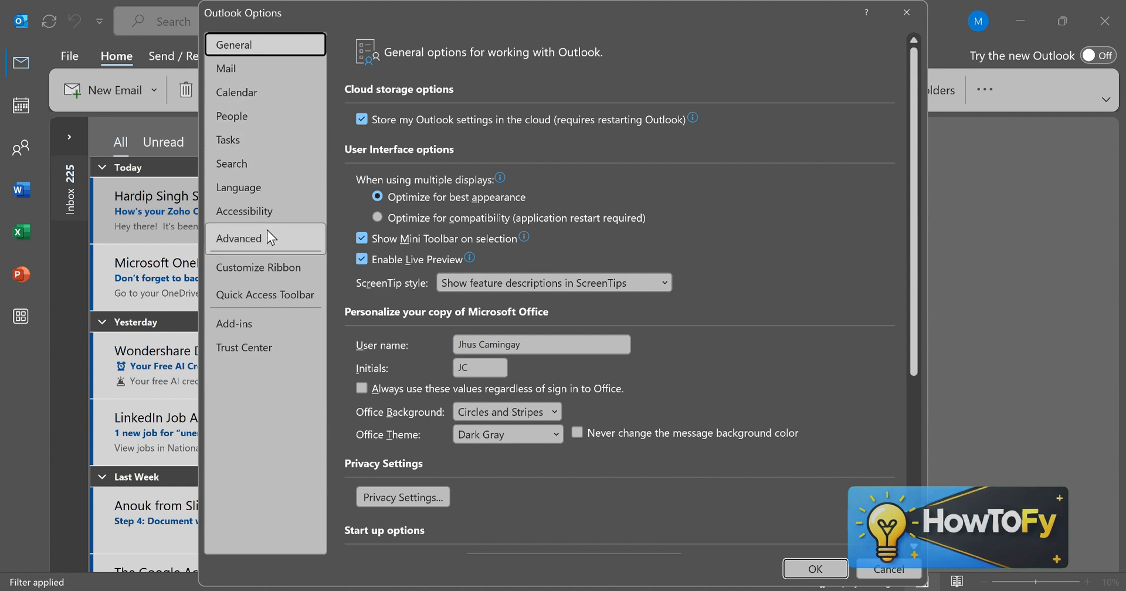
- Under Advanced, change the 'Empty Deleted Items folders when exiting Outlook' checkbox
left_click(239, 238)
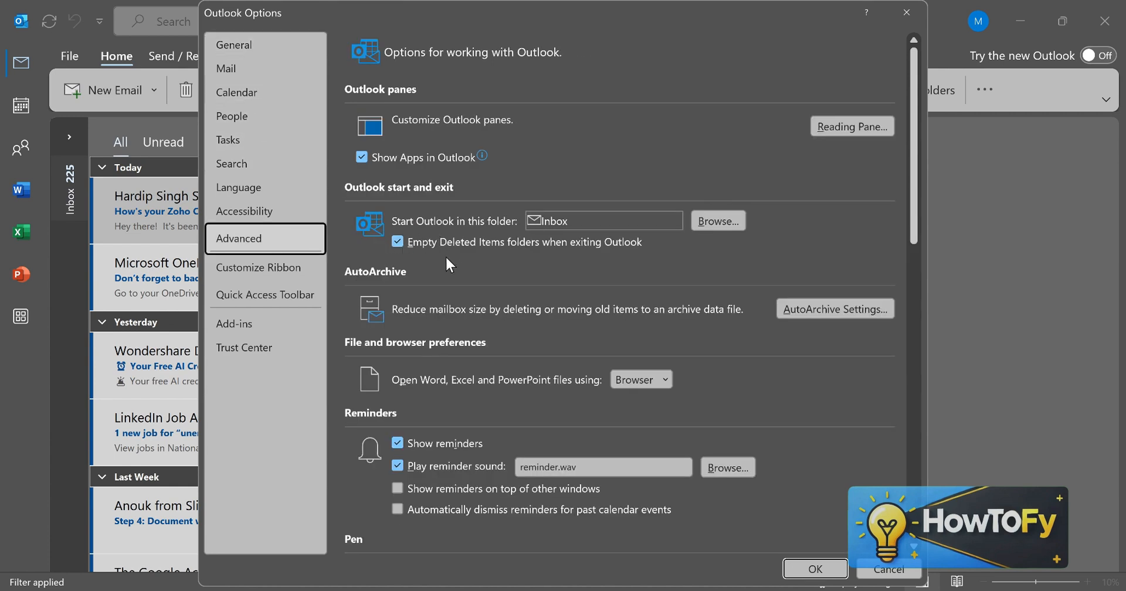
left_click(397, 242)
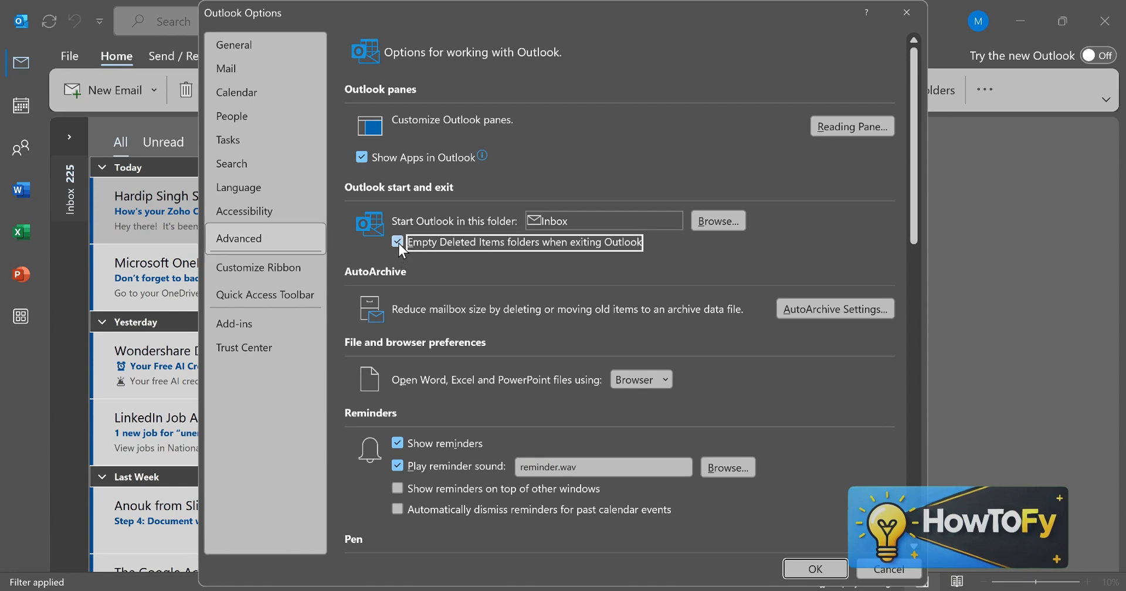
left_click(398, 241)
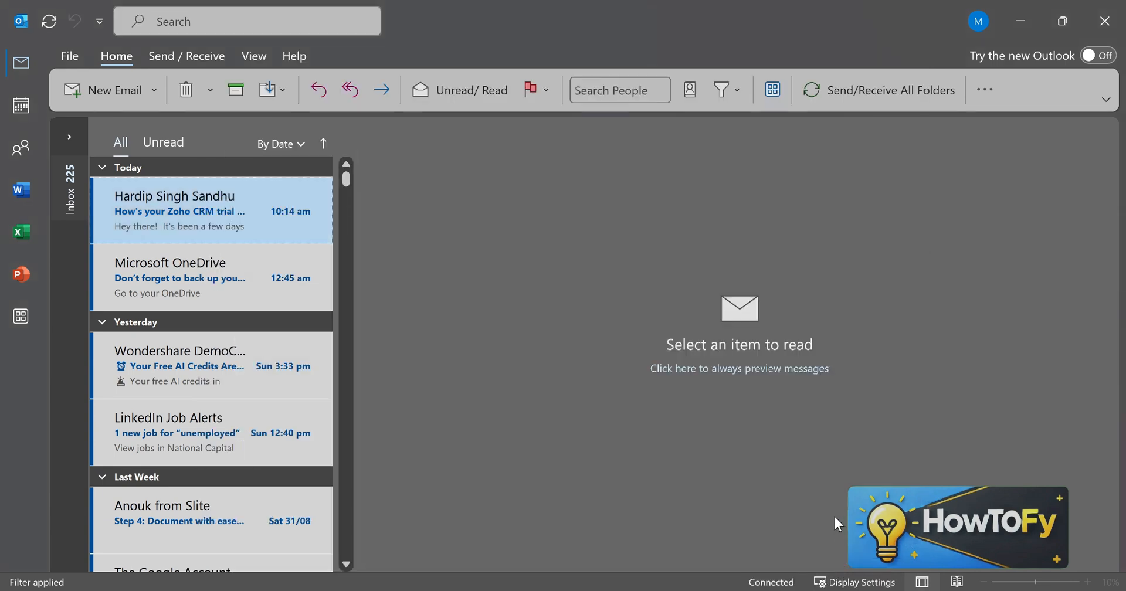
mouse_move(612, 395)
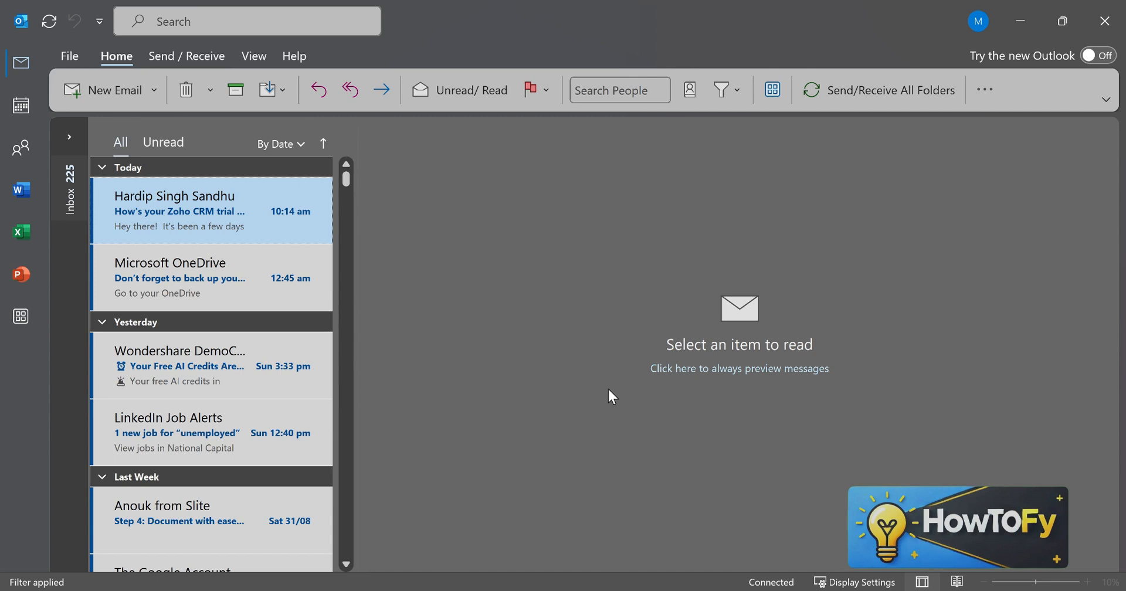